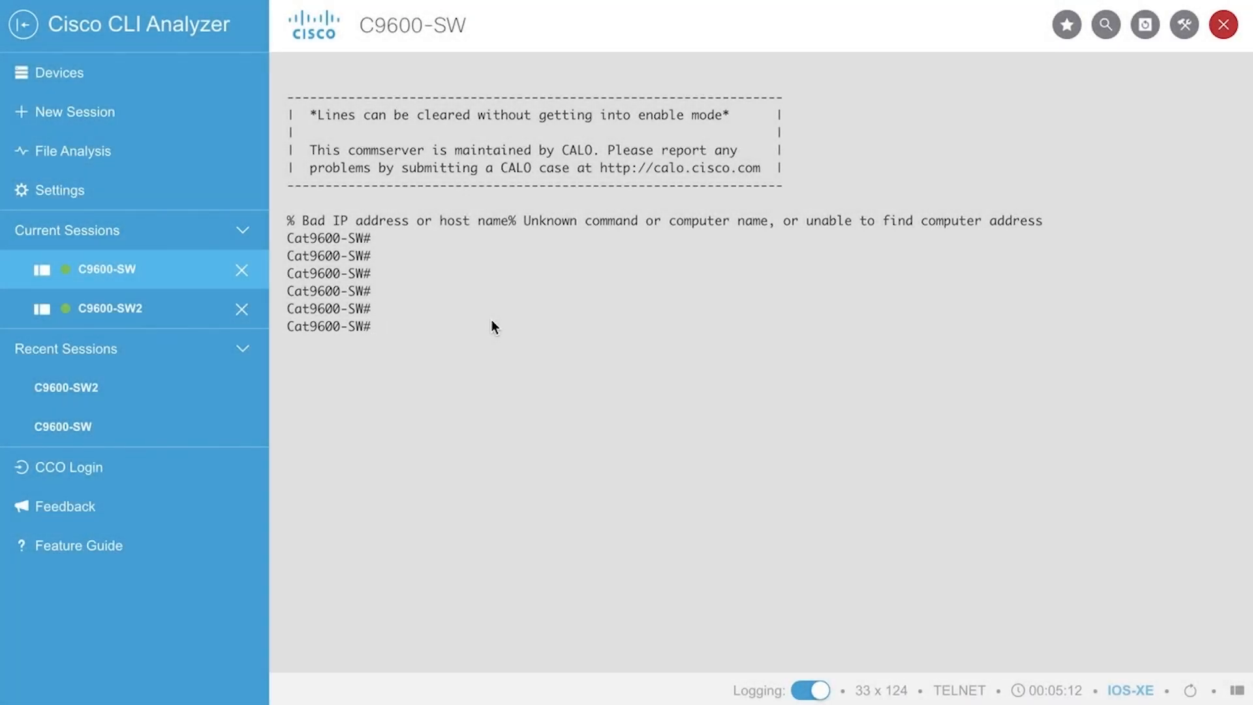
Run 'show redundancy' and highlight the active slot 3 (17.3.5) and standby slot 4 (16.12.7) details.
{"action": "type", "text": "show redu"}
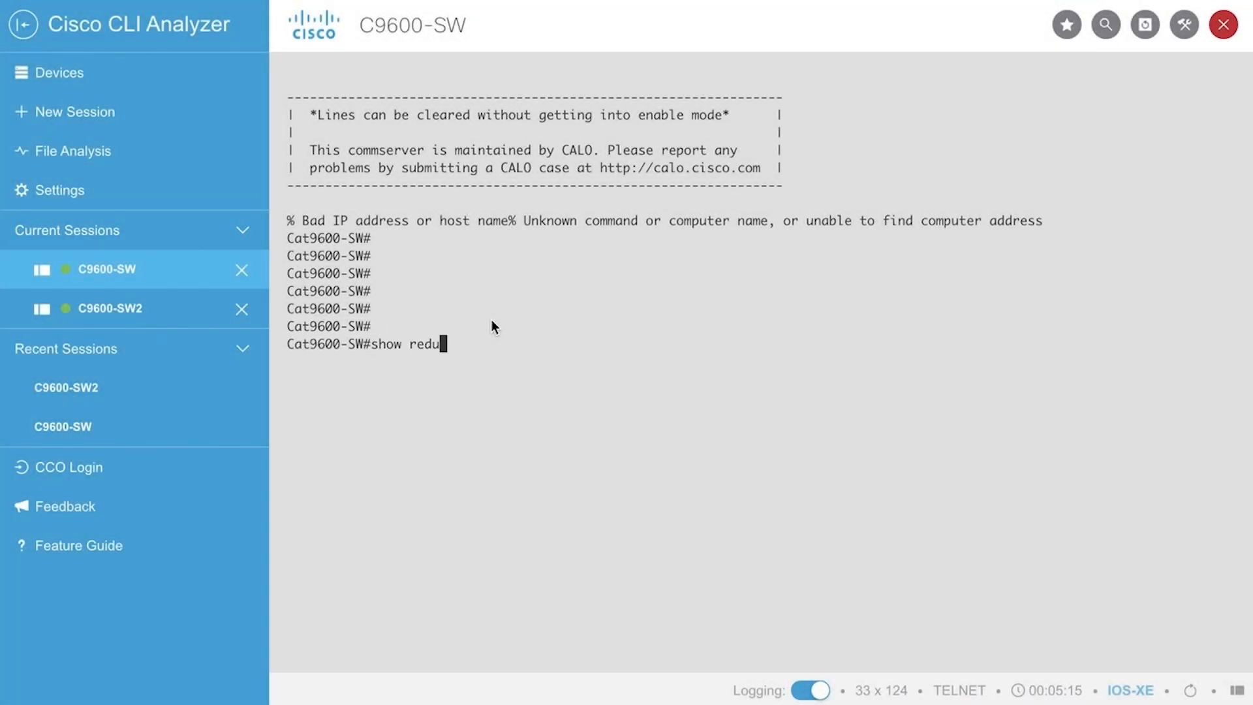
{"action": "type", "text": "ndancy"}
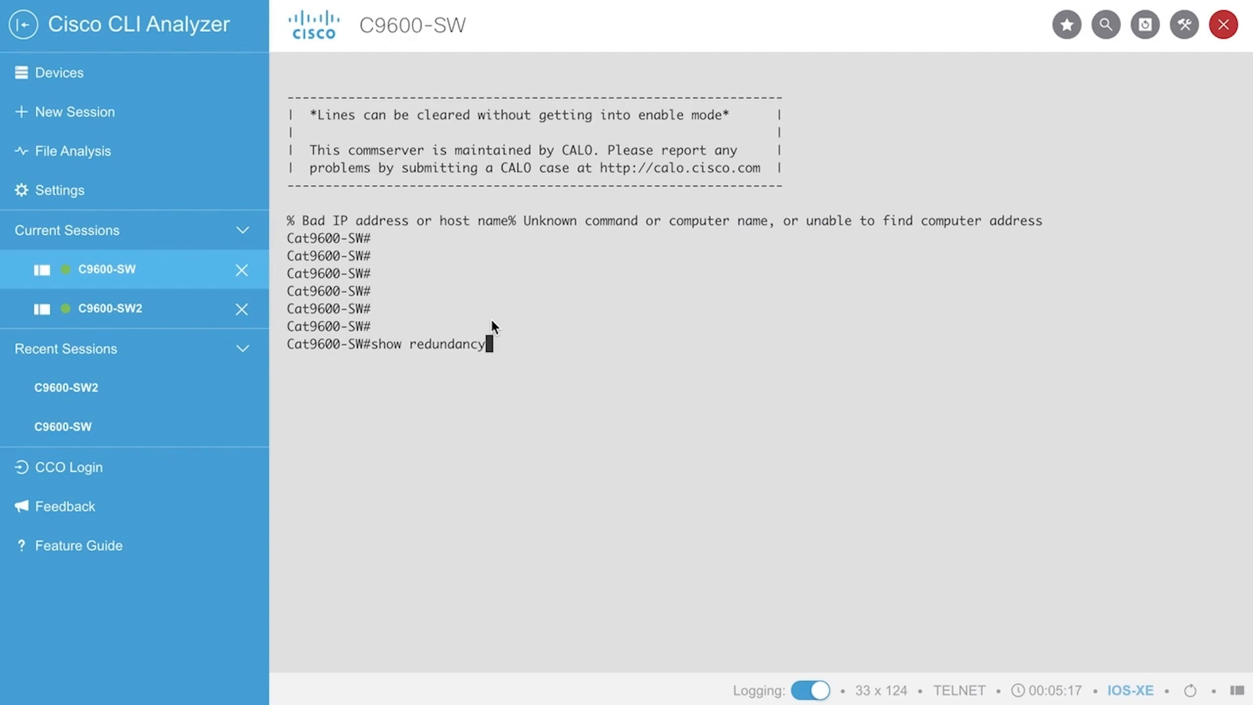
{"action": "key", "text": "Enter"}
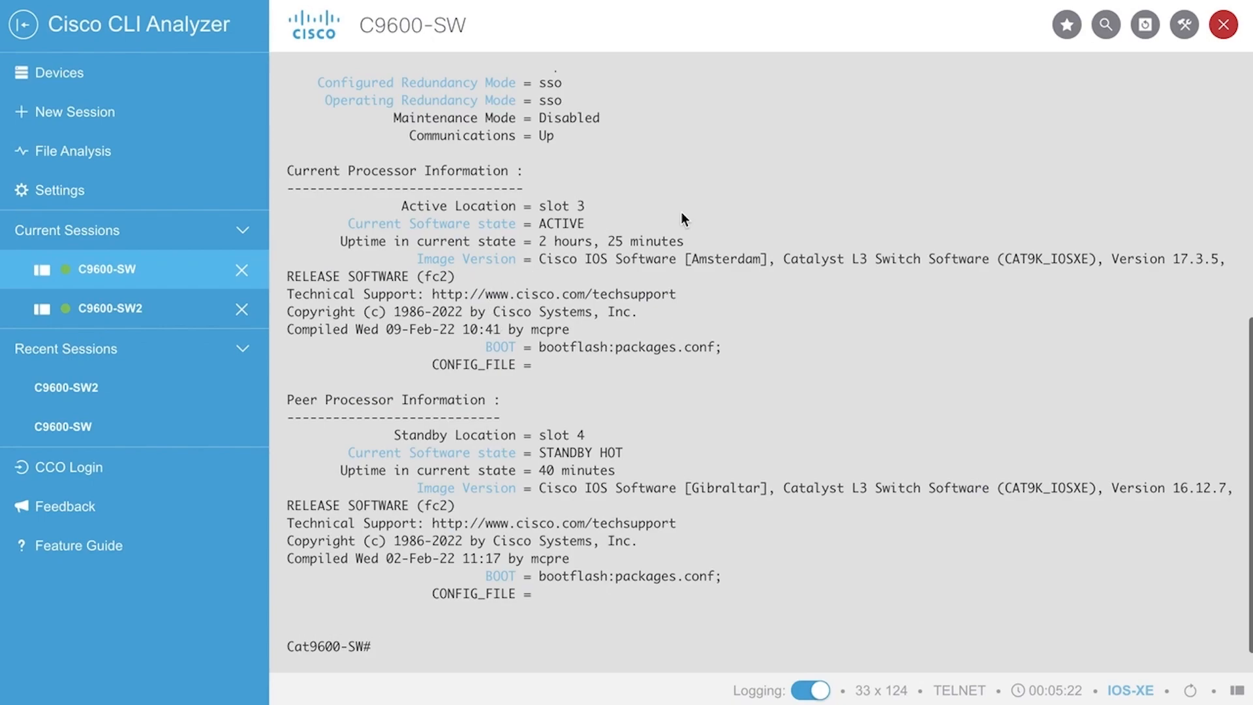
{"action": "left_click_drag", "start_coordinate": [539, 258], "coordinate": [1231, 488]}
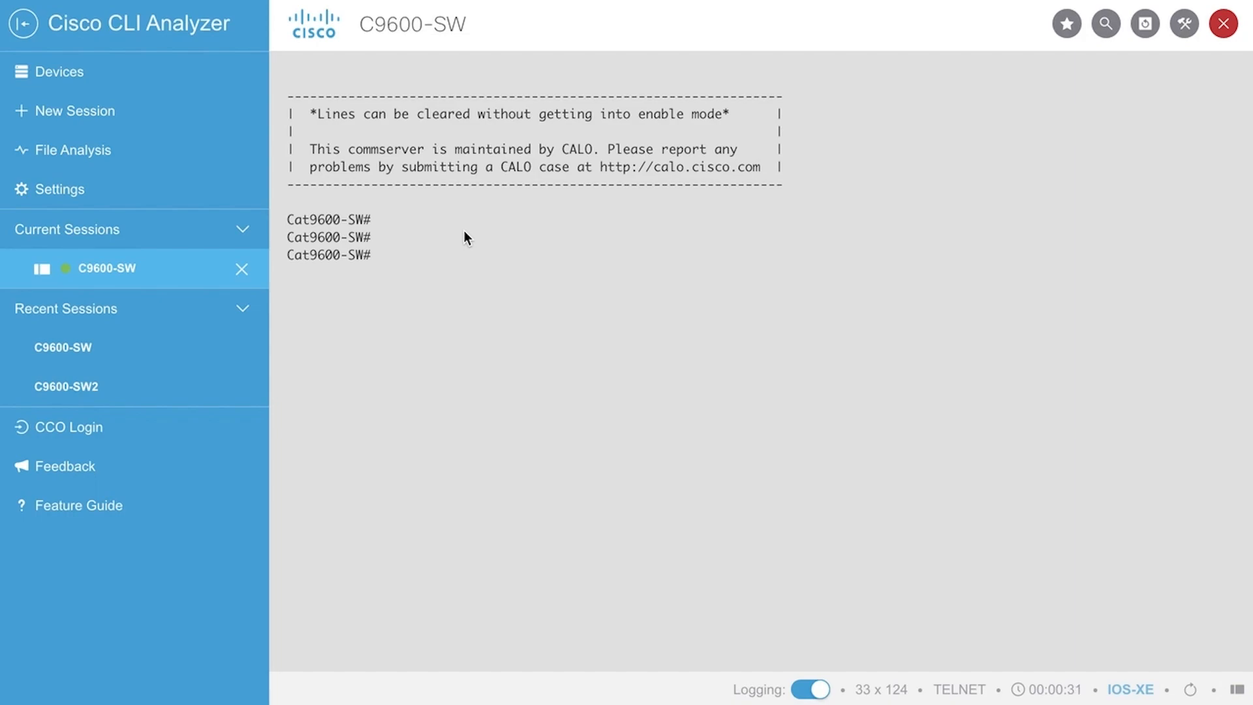
Run 'show run | in software auto-upgrade', revealing 'no software auto-upgrade enable'.
{"action": "type", "text": "show run |"}
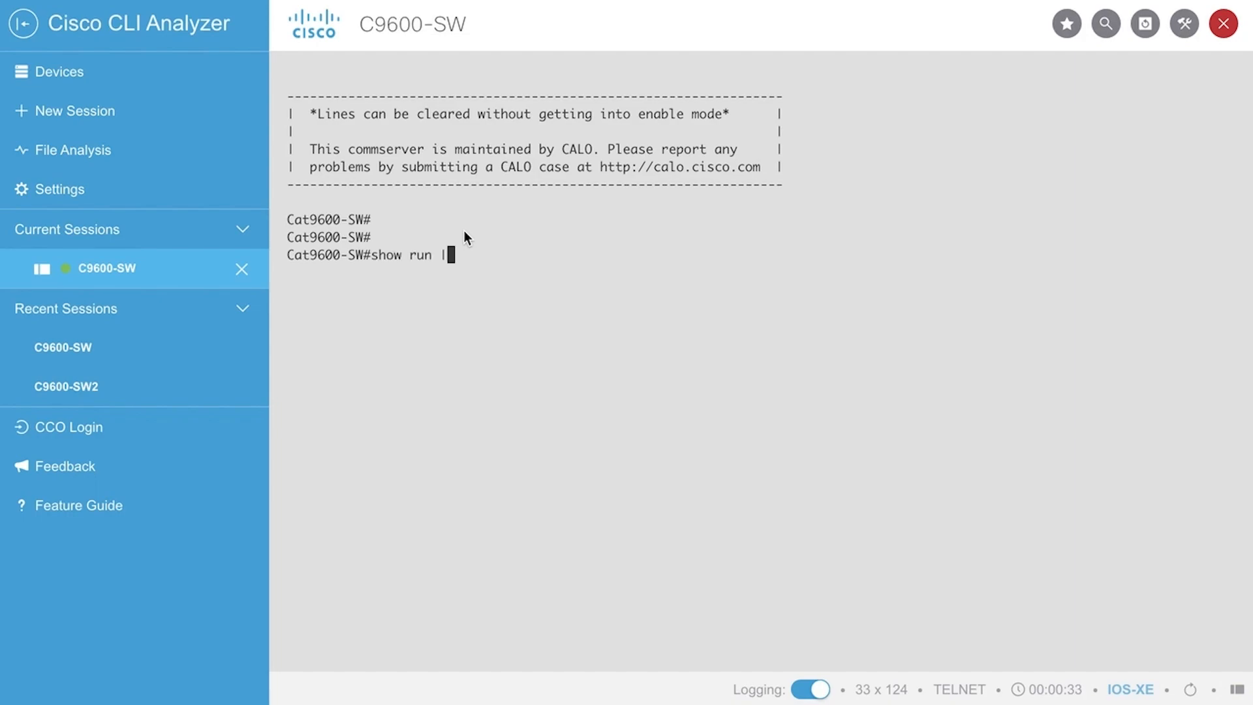
{"action": "type", "text": "in"}
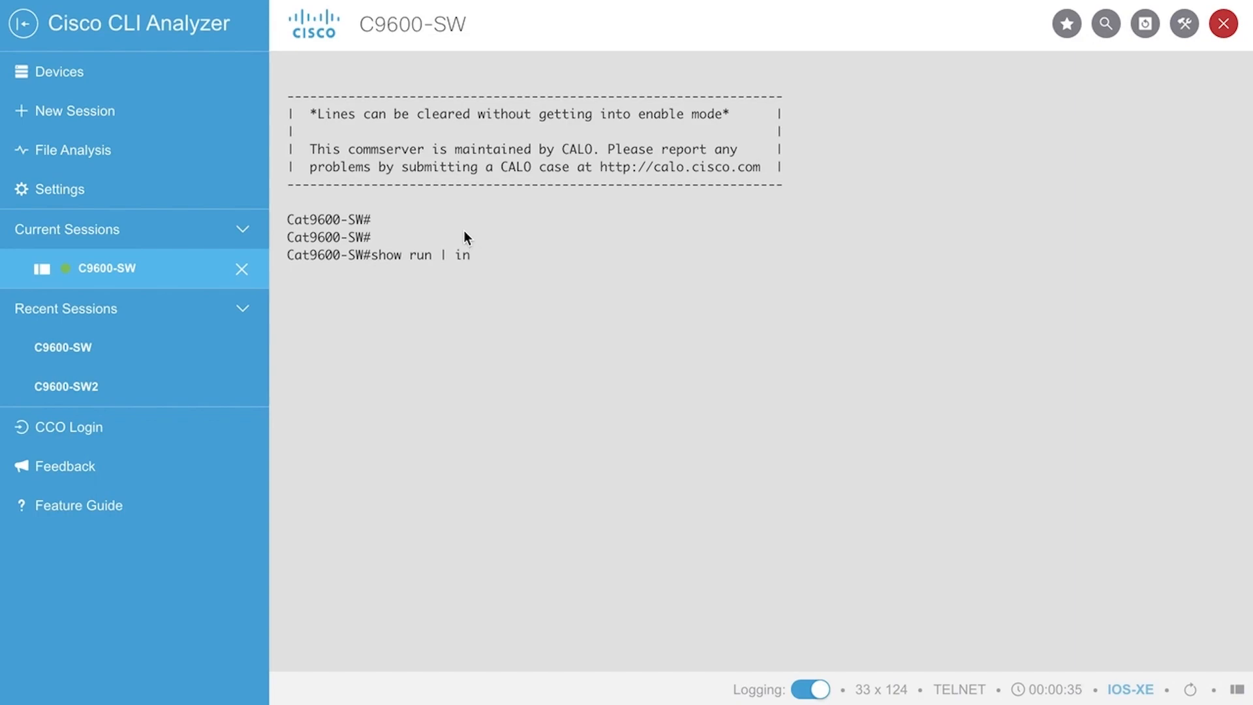
{"action": "type", "text": "software"}
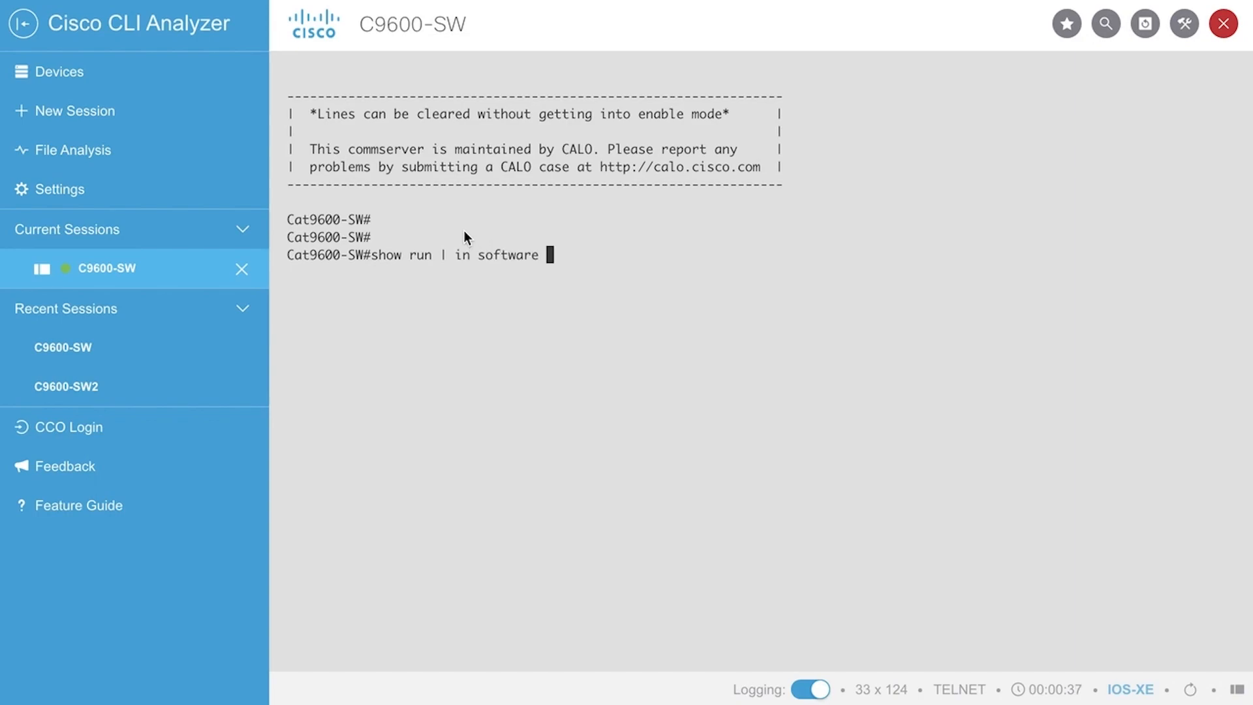
{"action": "type", "text": "auto-upgra"}
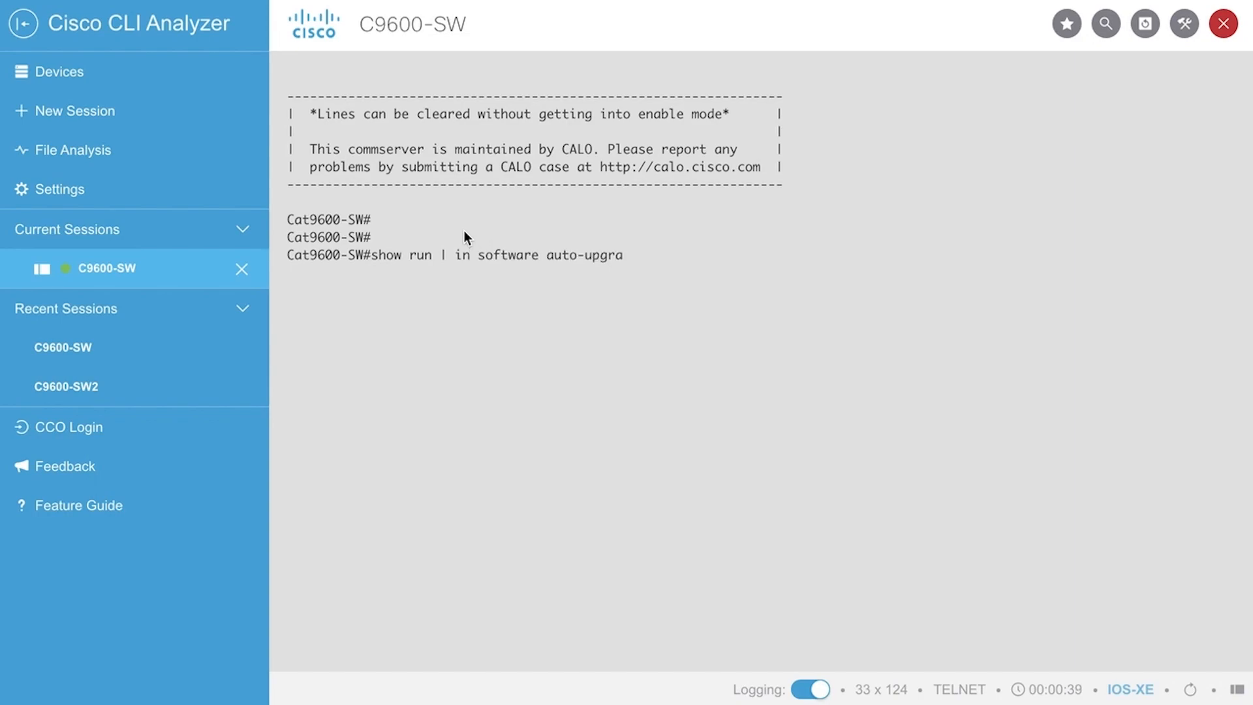
{"action": "key", "text": "enter"}
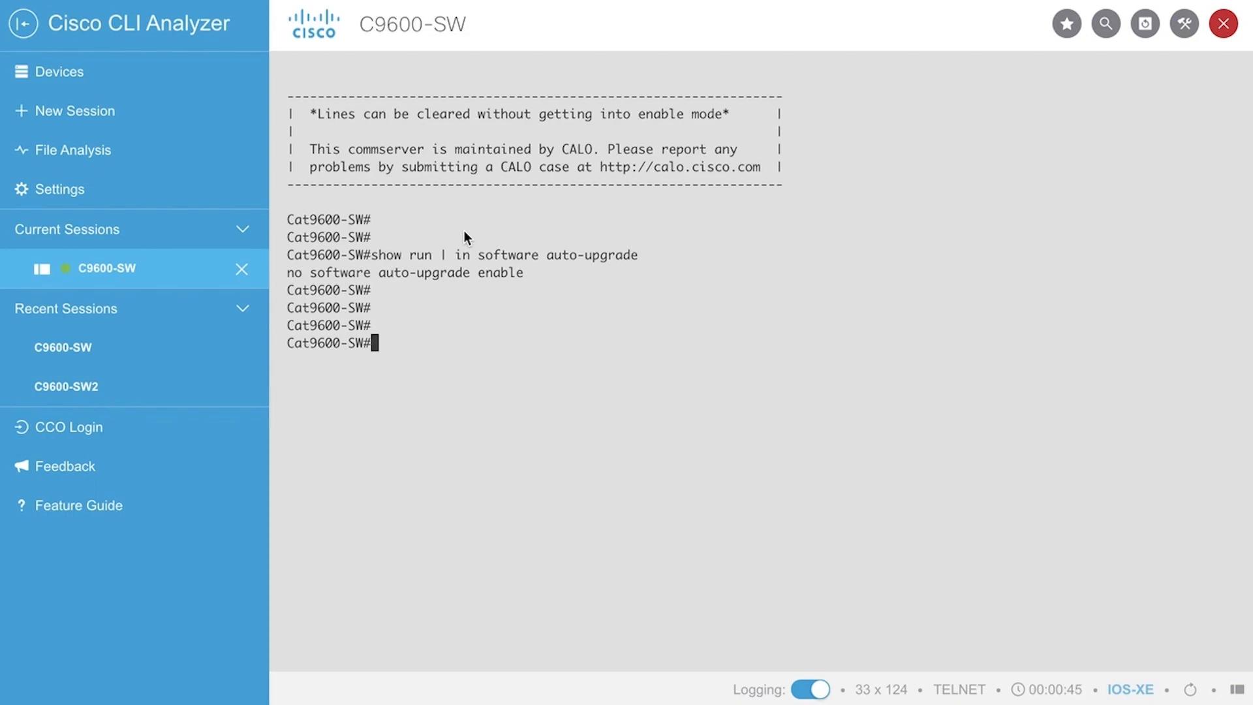
Begin entering 'sh run all | in software auto-upgrade' at the prompt.
{"action": "type", "text": "sh run all |"}
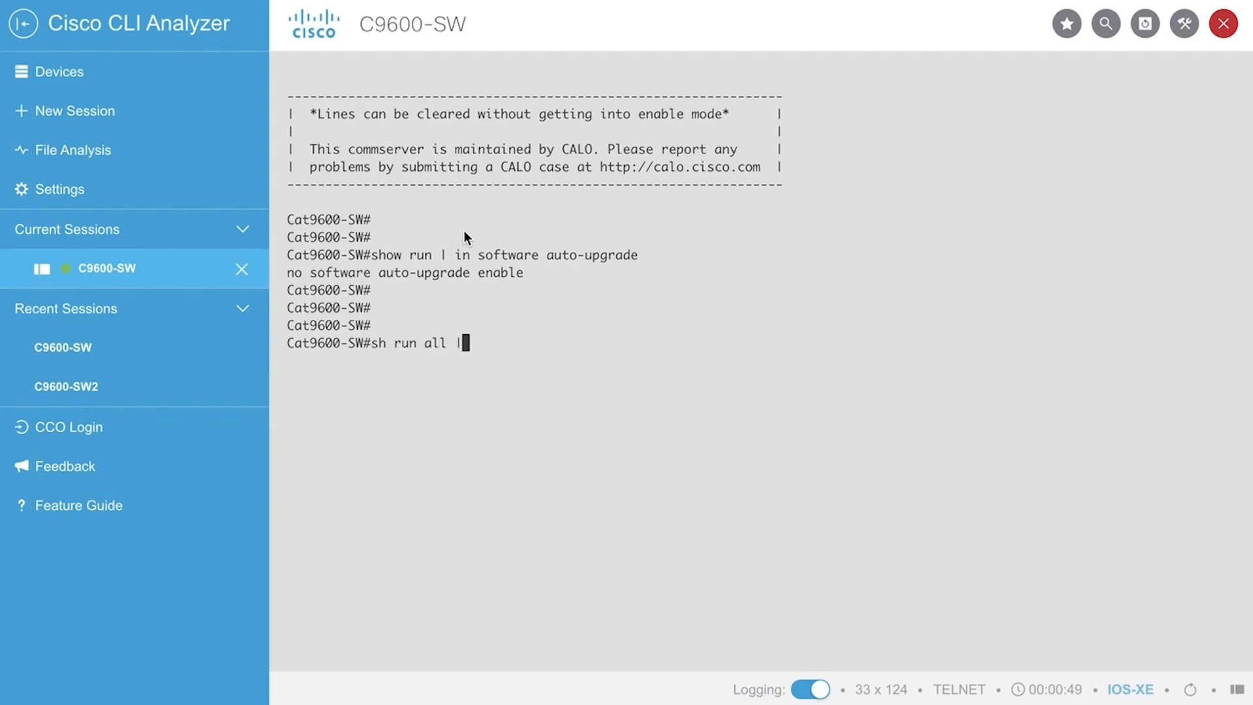
{"action": "type", "text": "in software auto"}
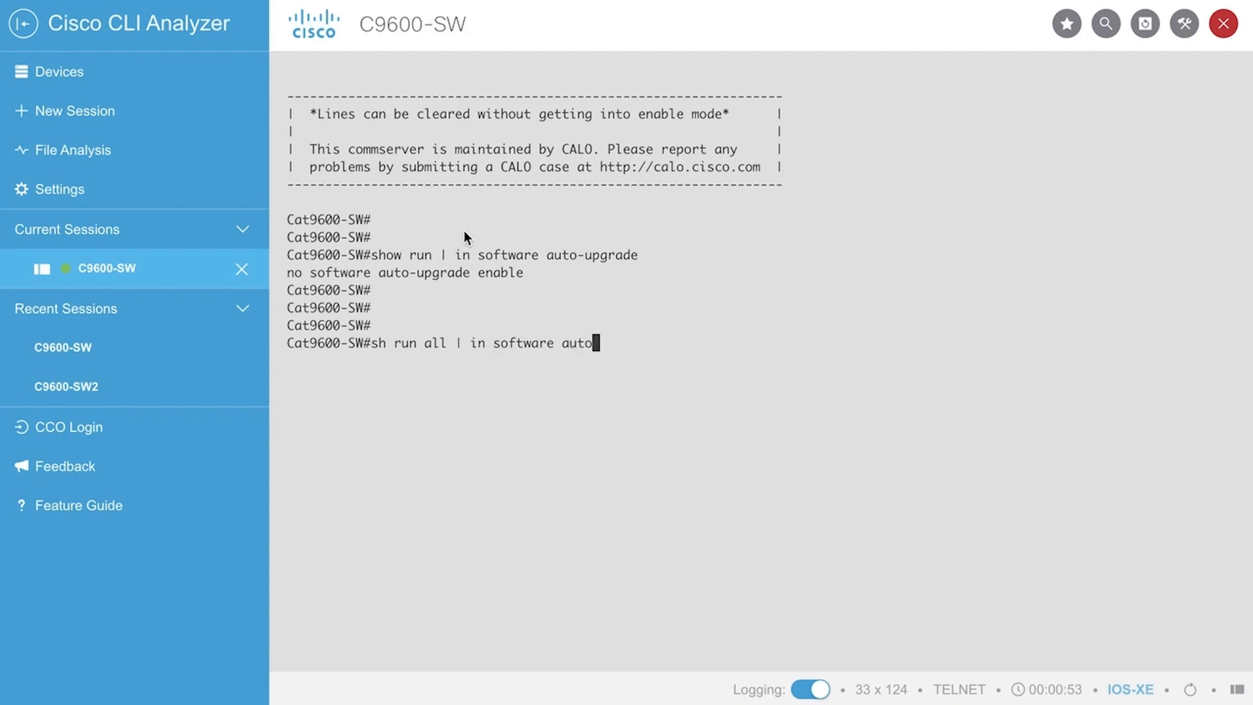
{"action": "type", "text": "-upgrade"}
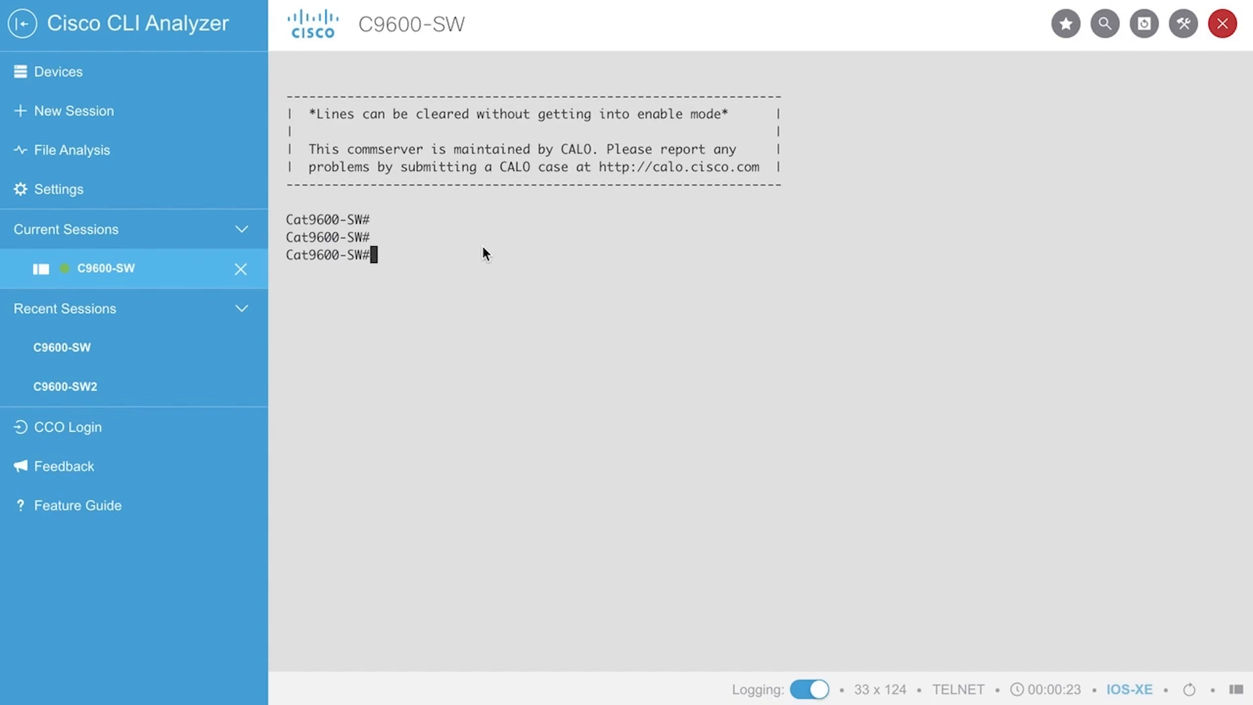
Enter config mode and apply 'software auto-upgrade enable', triggering the standby RP upgrade logs.
{"action": "type", "text": "conf t"}
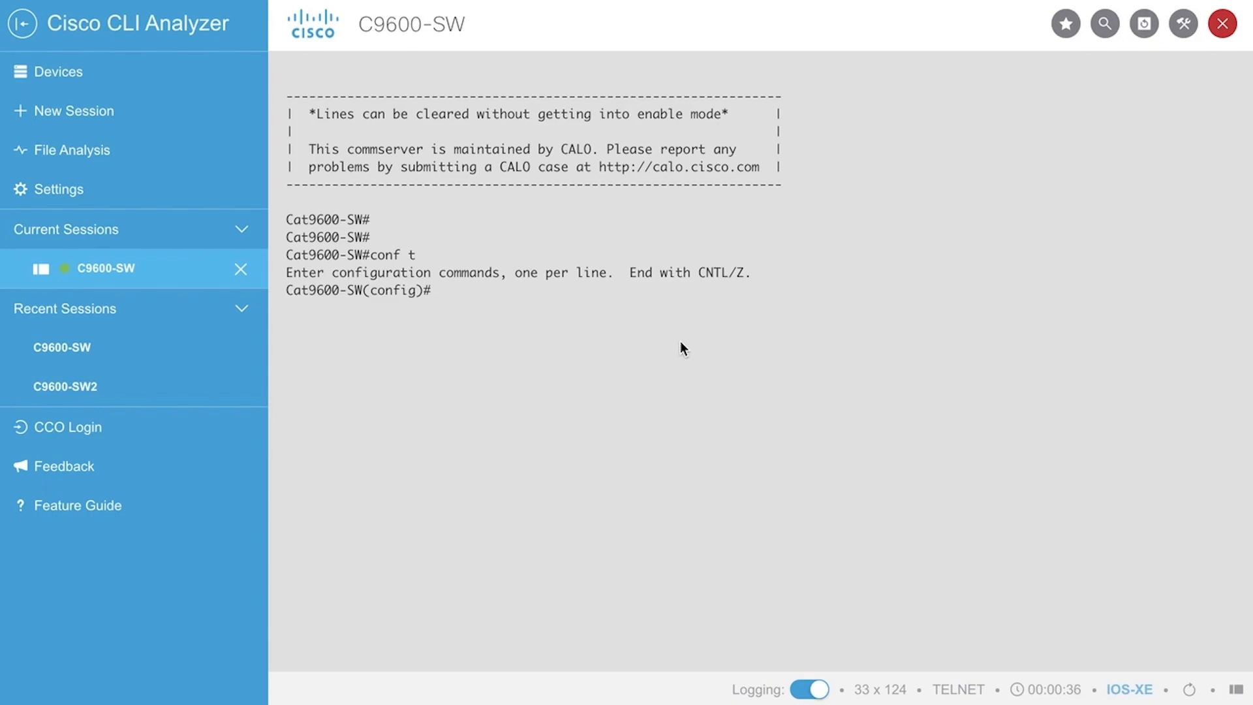
{"action": "type", "text": "s"}
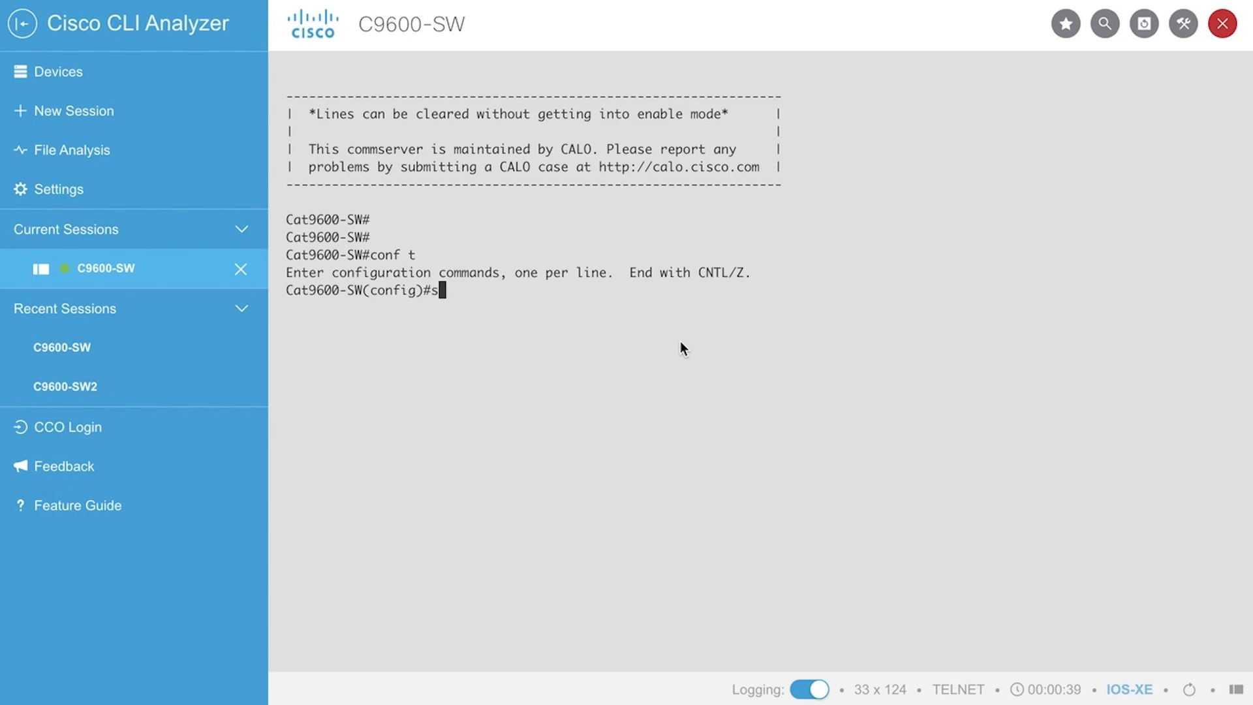
{"action": "type", "text": "oftware aut"}
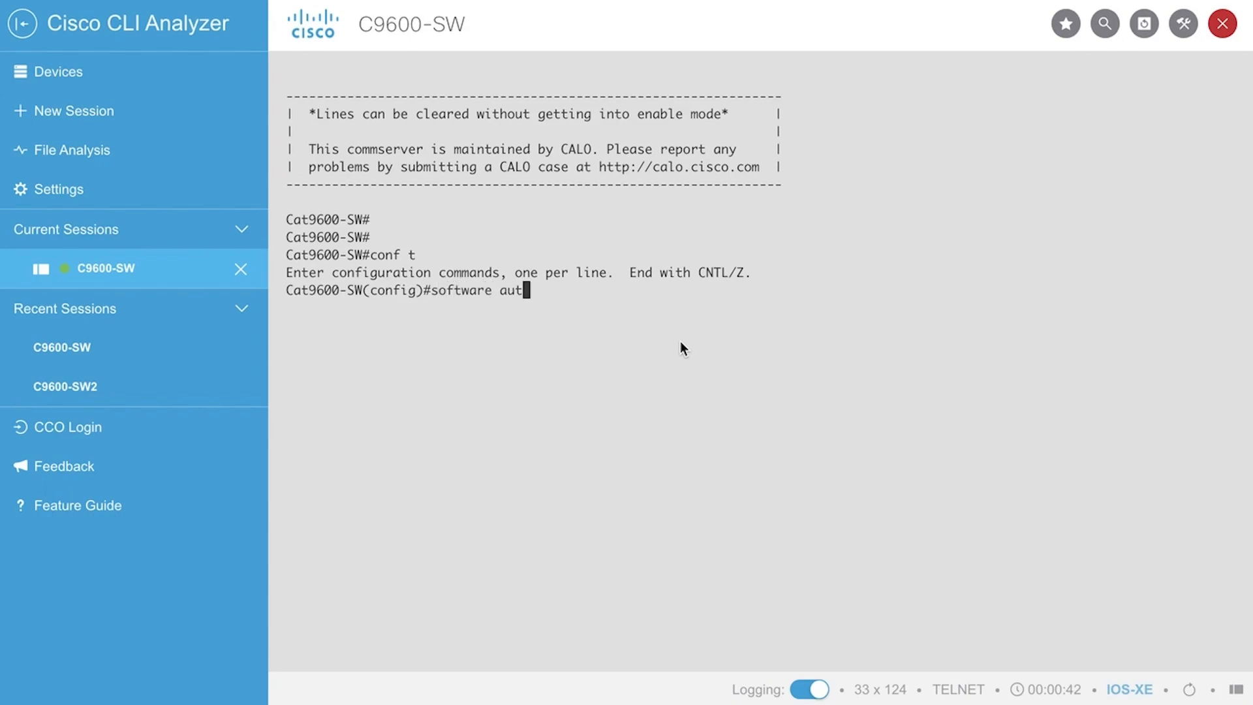
{"action": "type", "text": "o-upgrade enab"}
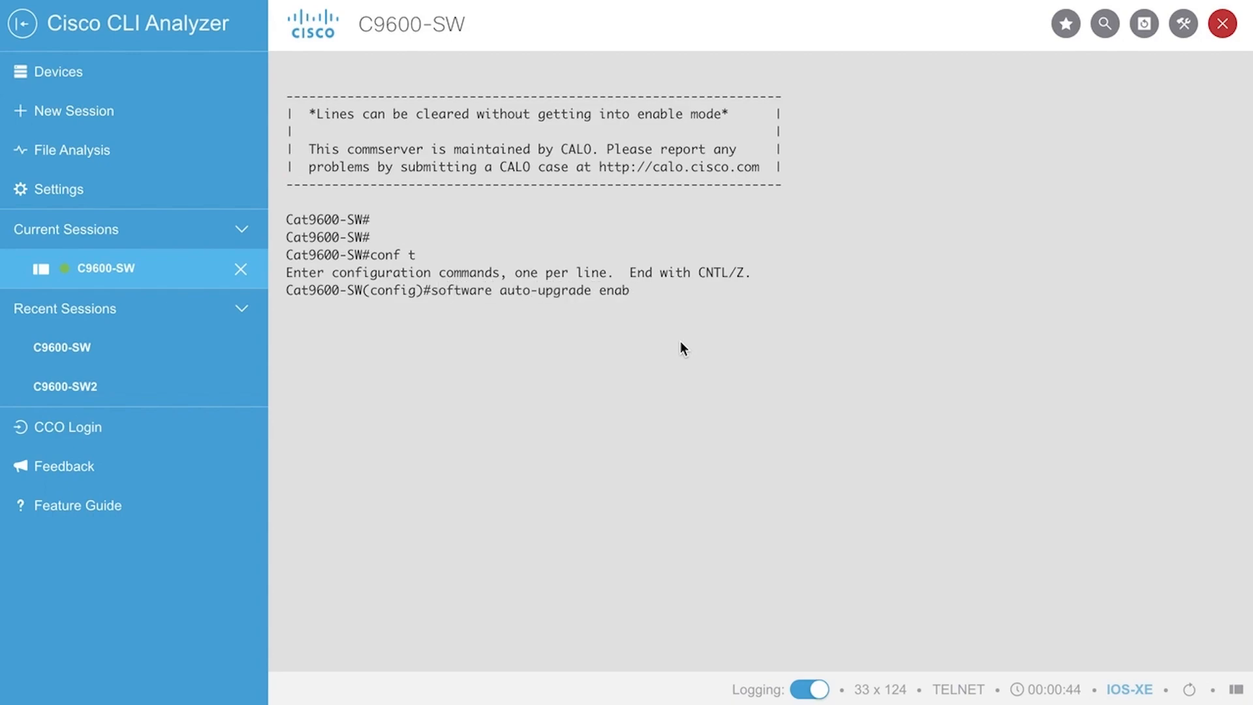
{"action": "key", "text": "Enter"}
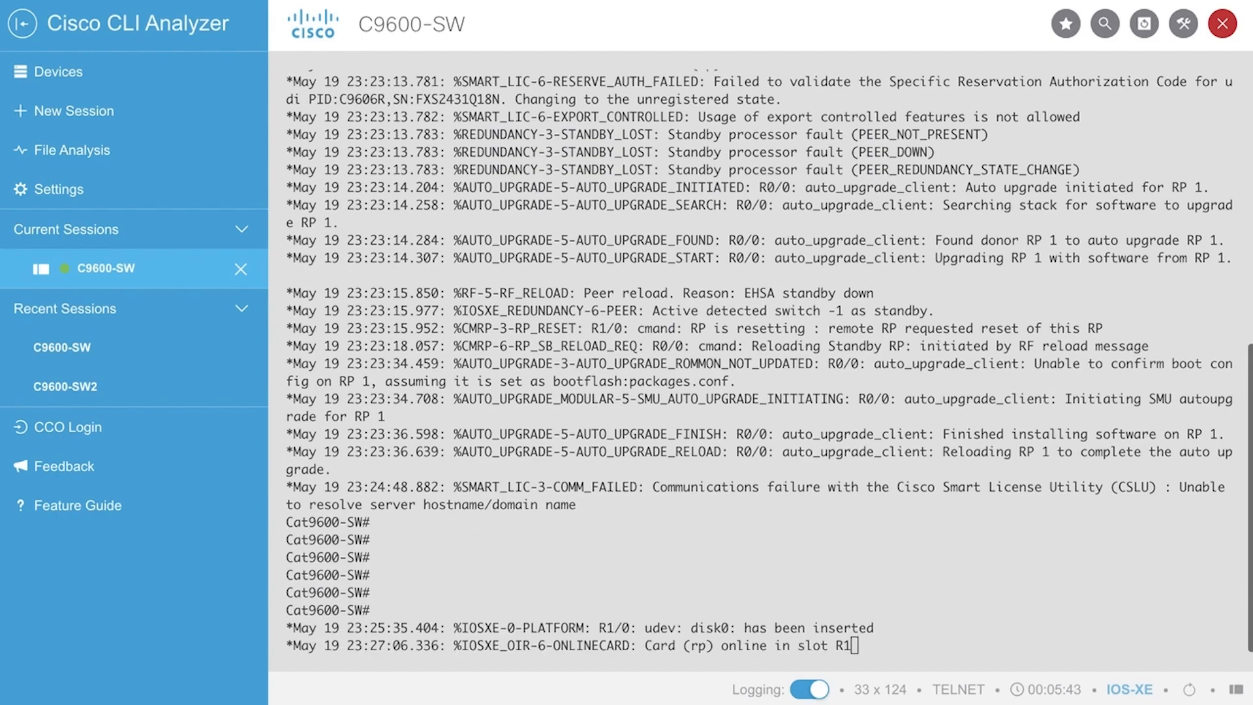
Scroll down through the AUTO_UPGRADE log output.
{"action": "scroll", "scroll_direction": "down", "scroll_amount": 3}
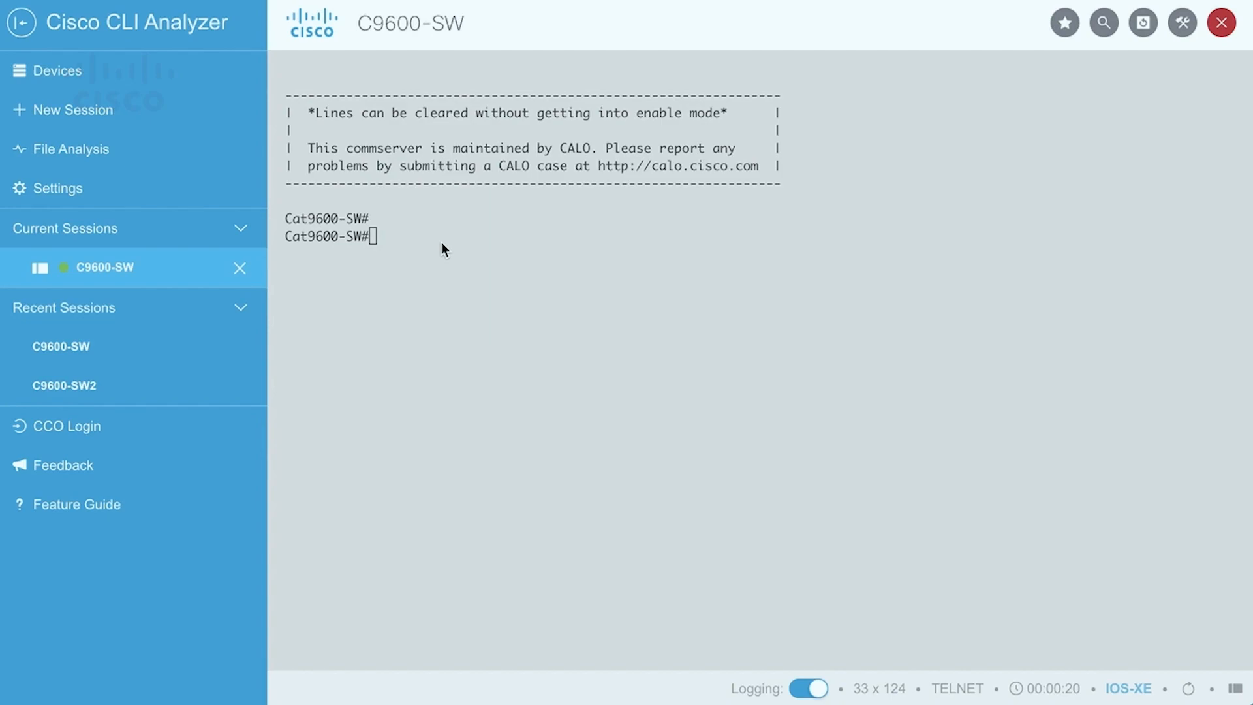
At a fresh prompt, begin entering 'show log | in' to filter the logs.
{"action": "key", "text": "Enter"}
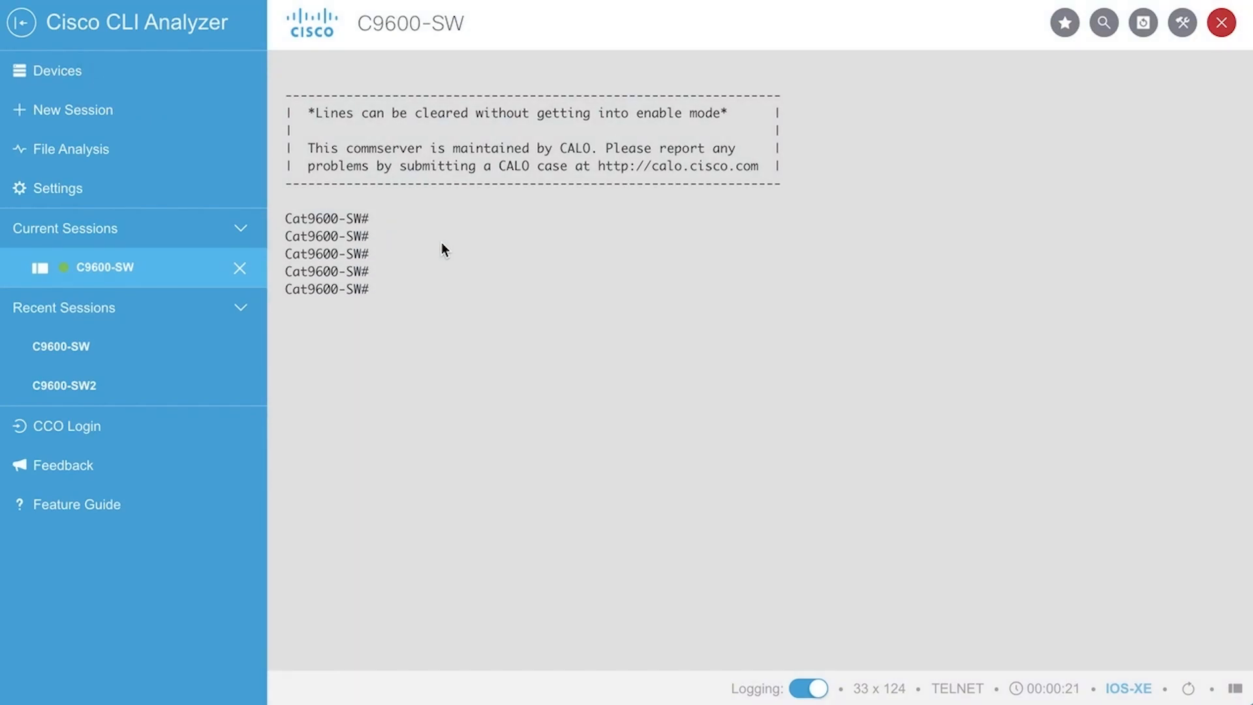
{"action": "type", "text": "s"}
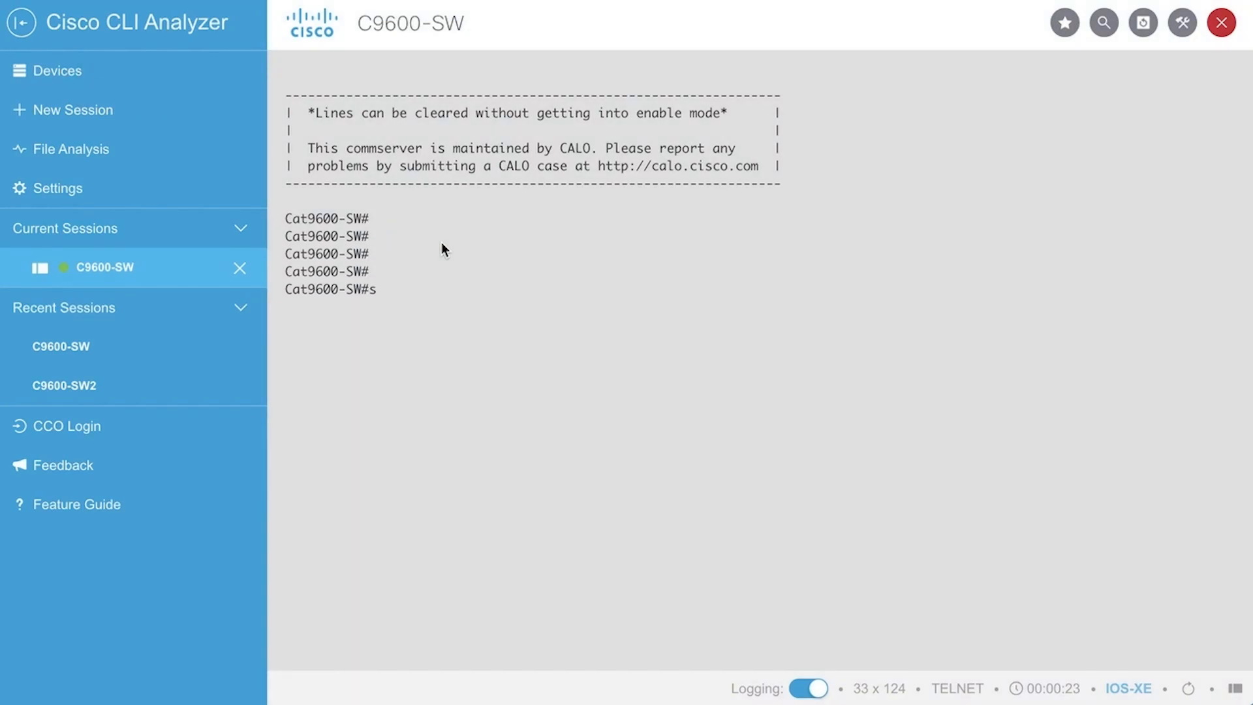
{"action": "type", "text": "how log"}
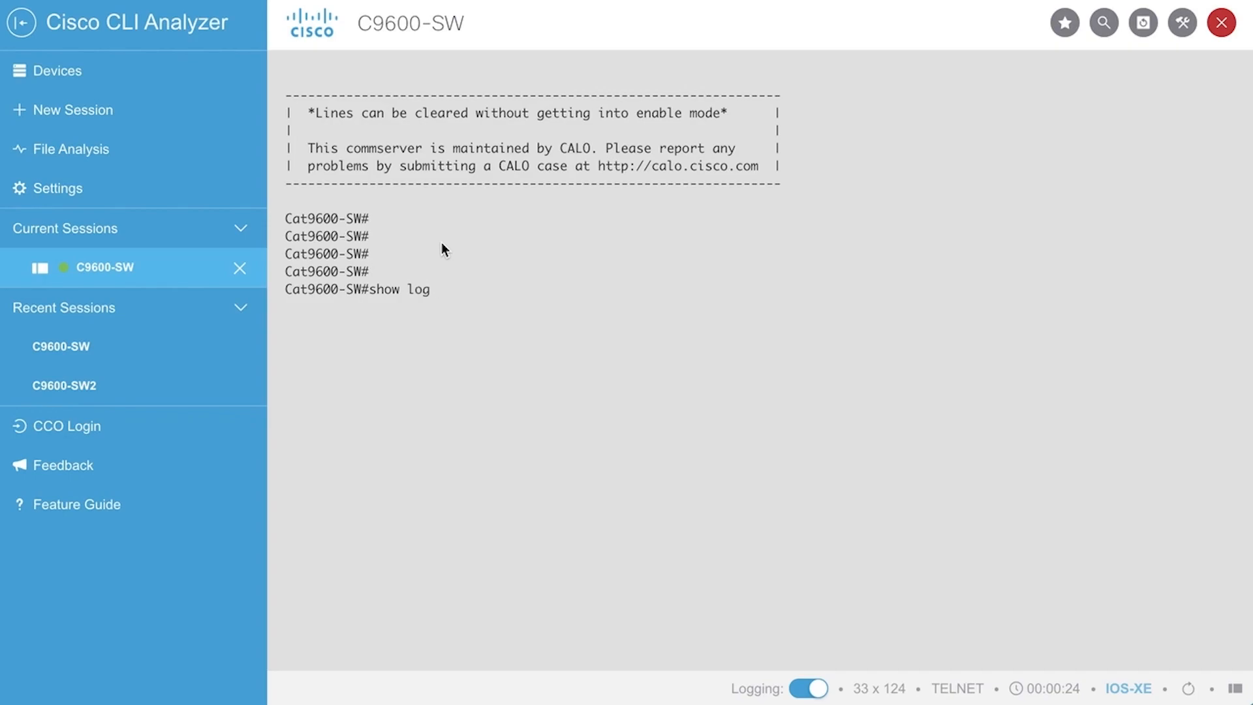
{"action": "type", "text": "| in"}
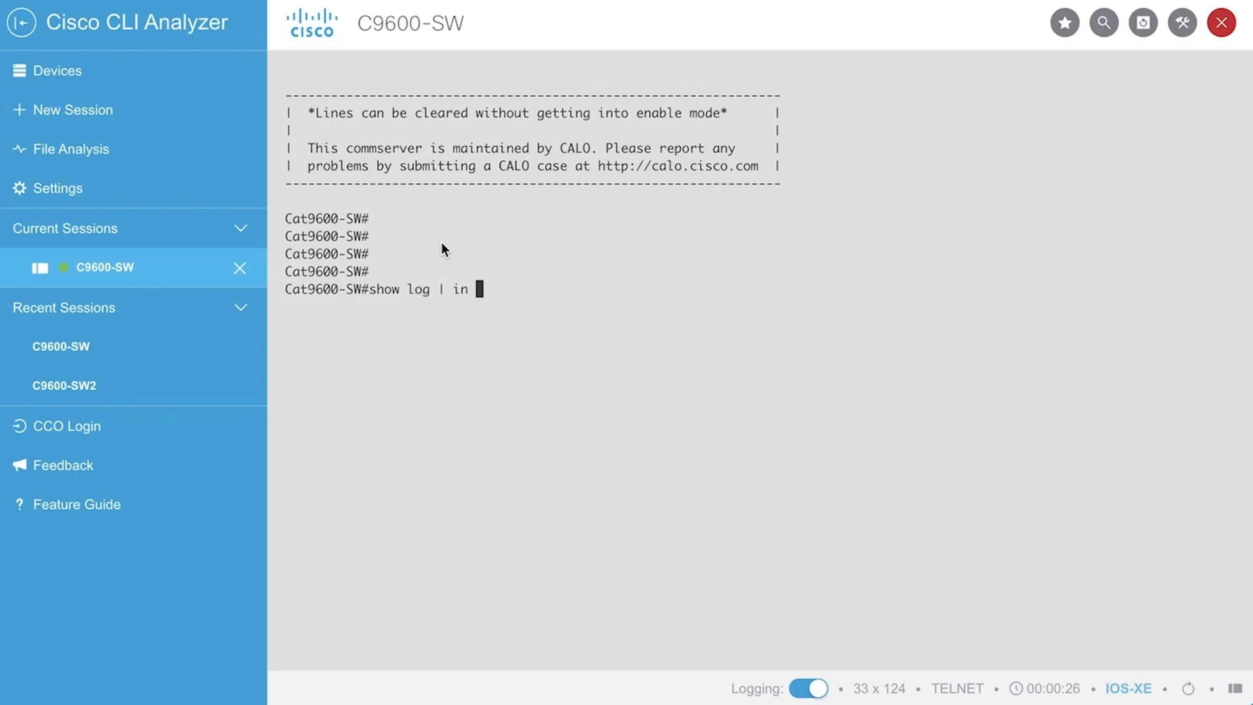